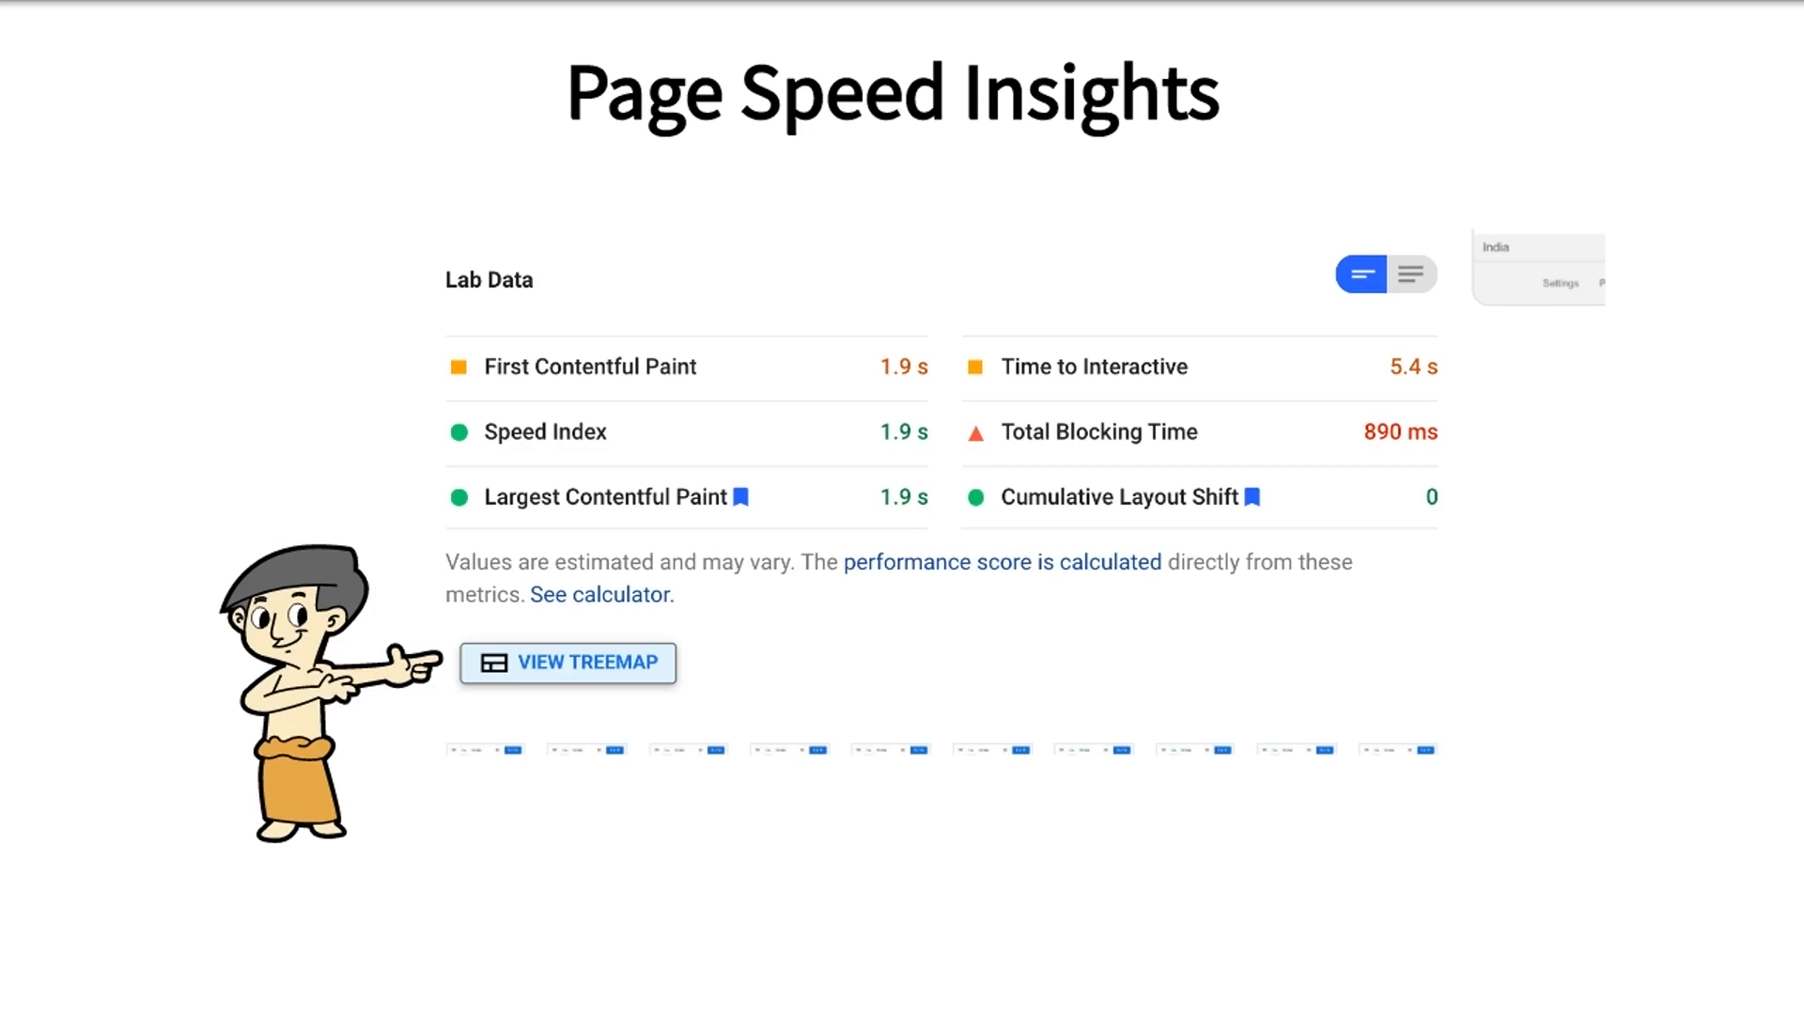
- View the Lighthouse Treemap of google.com's 1.3 MiB script resources, ~654.6 KiB unused
left_click(568, 663)
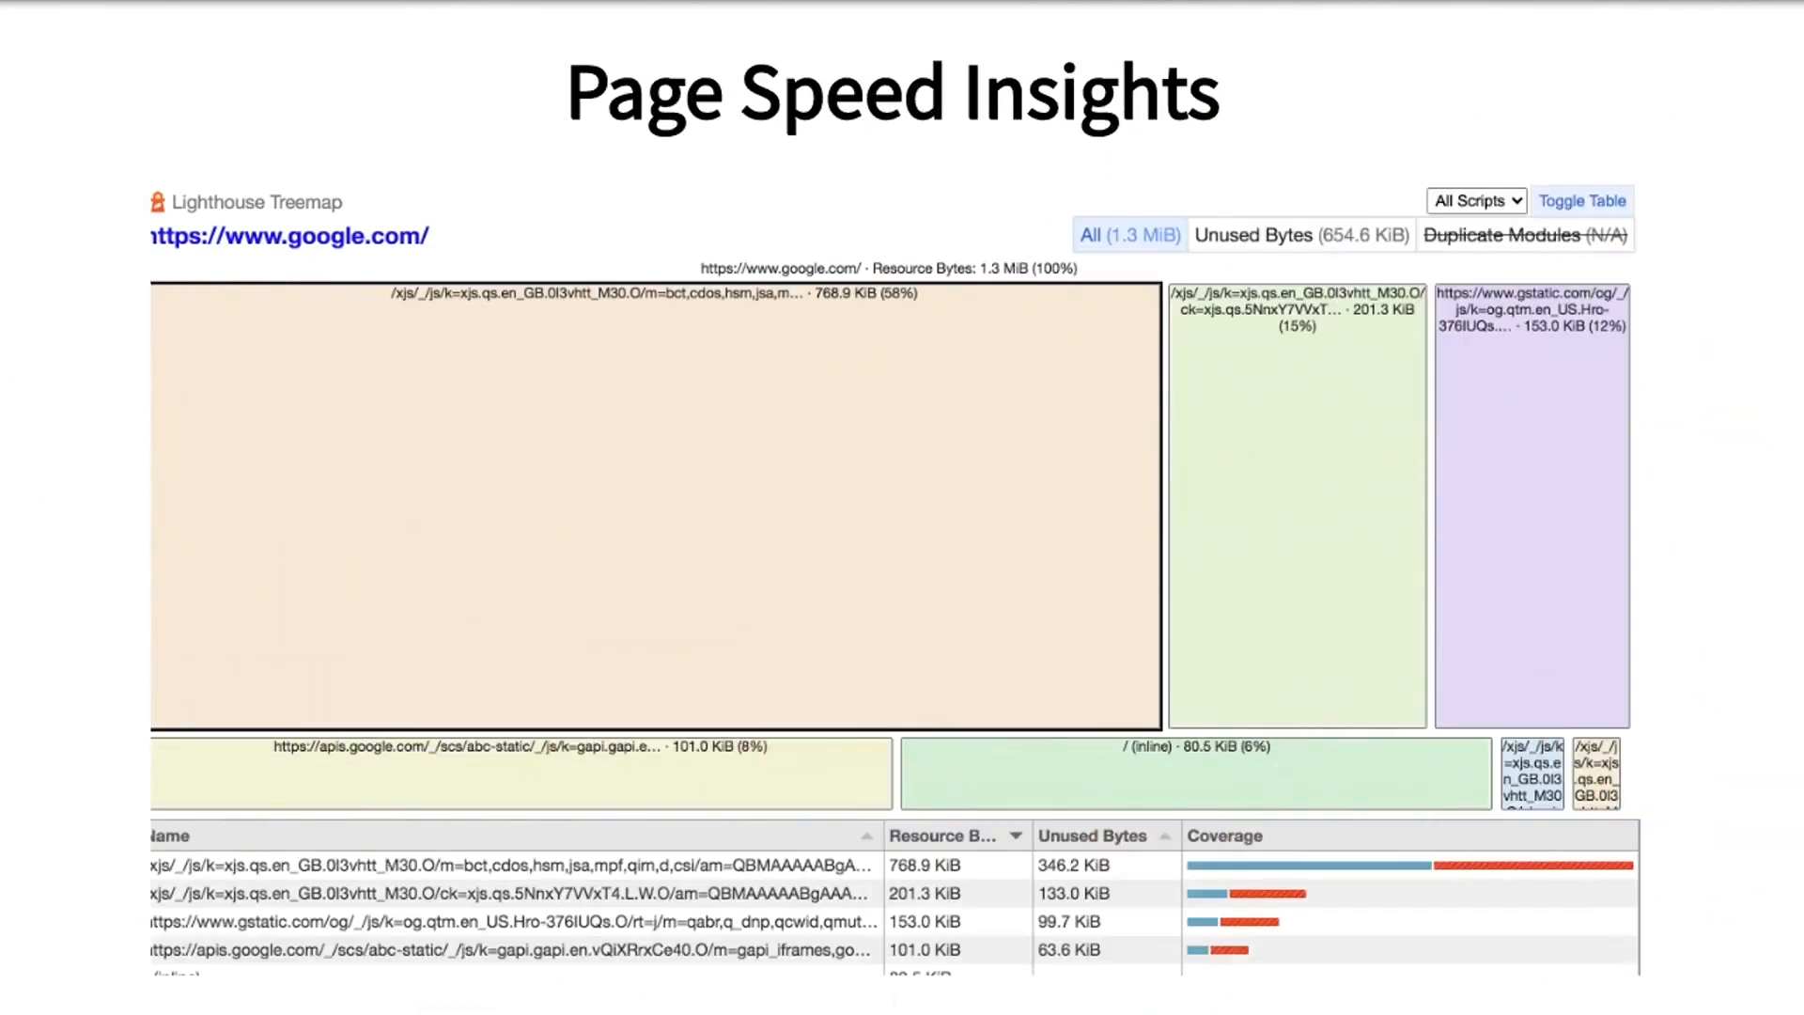